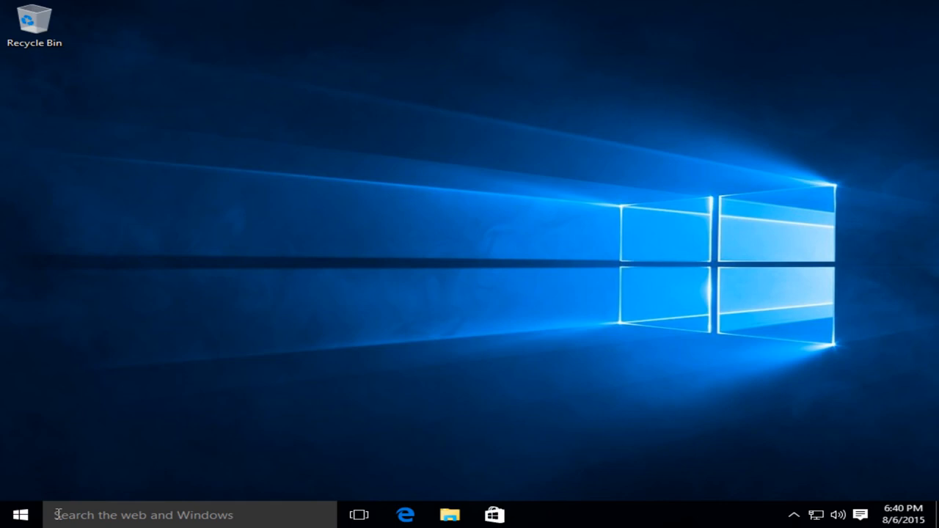
Search Windows for "system restore"
type("system")
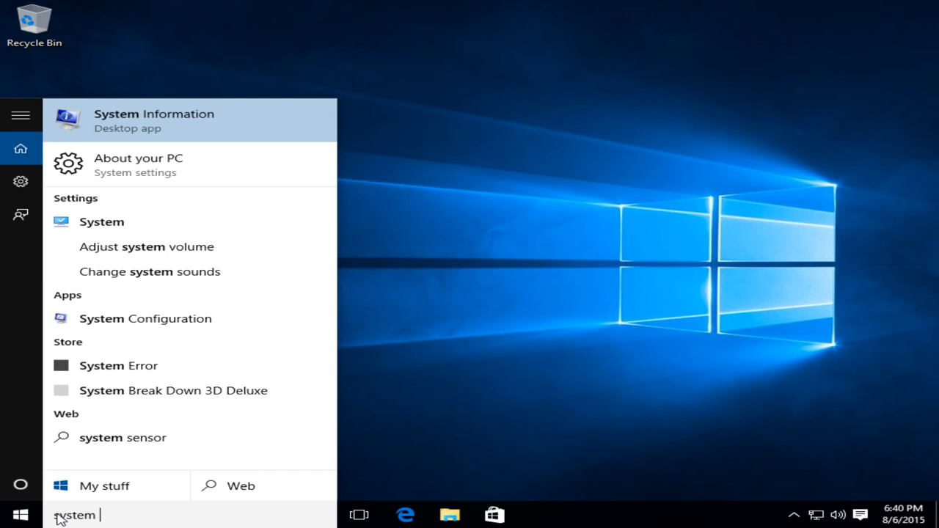
type("restore")
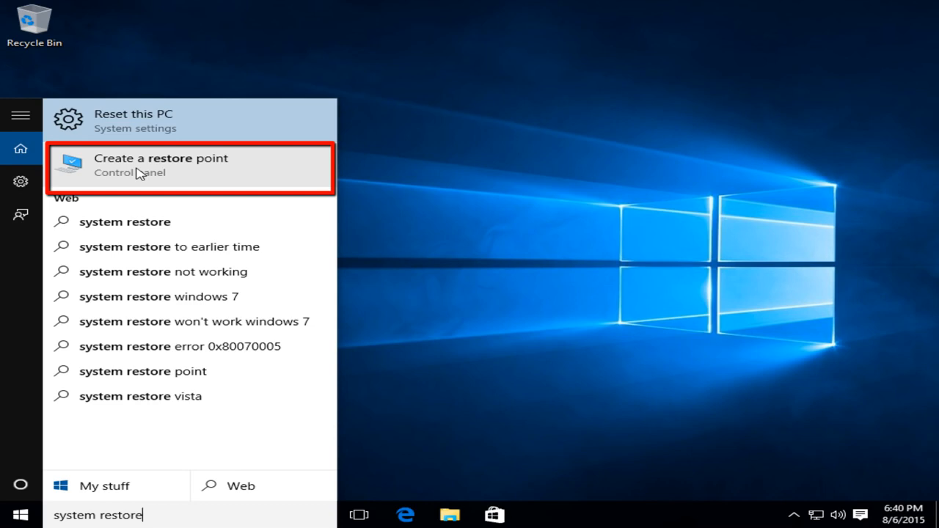
Open 'Create a restore point' to reach the System Protection settings
left_click(189, 165)
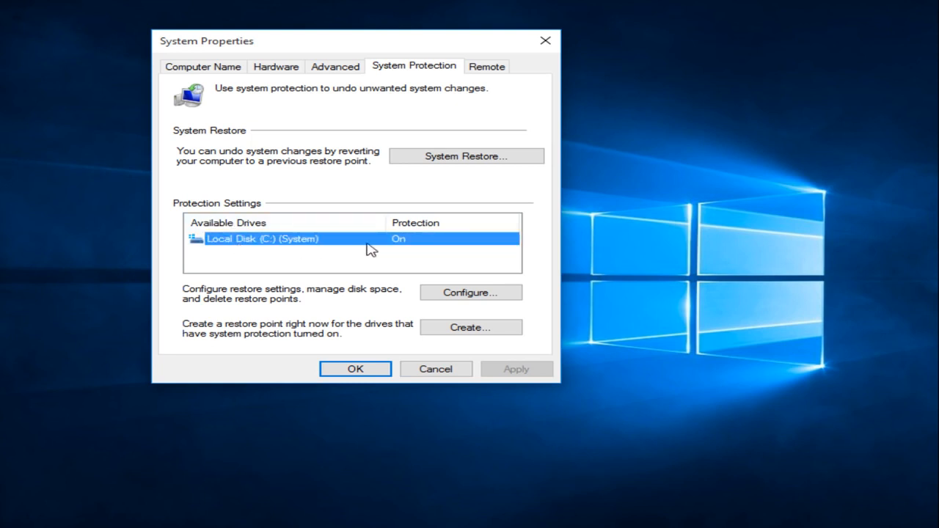
mouse_move(407, 248)
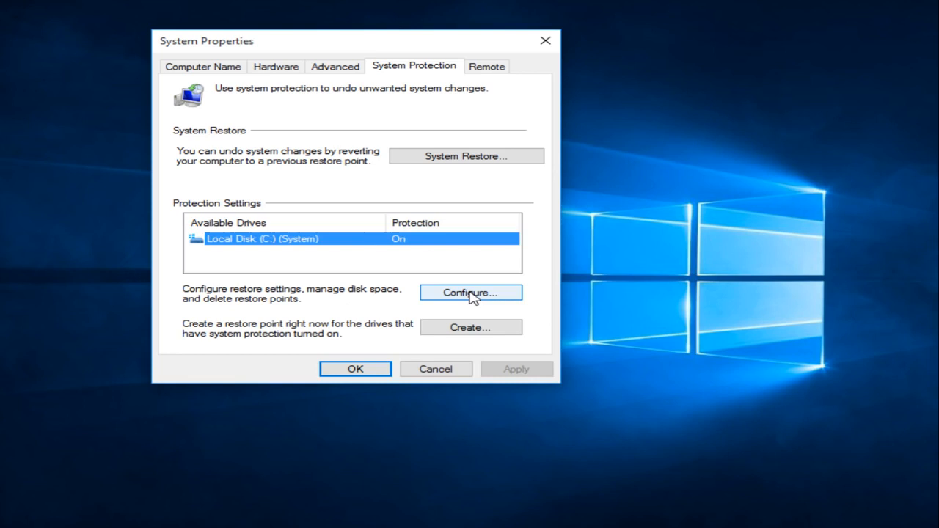
left_click(471, 292)
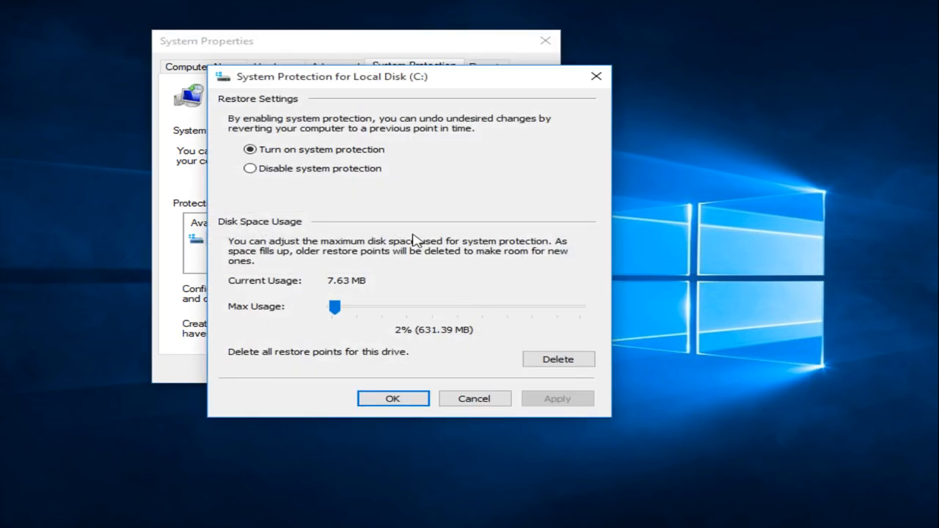
mouse_move(331, 161)
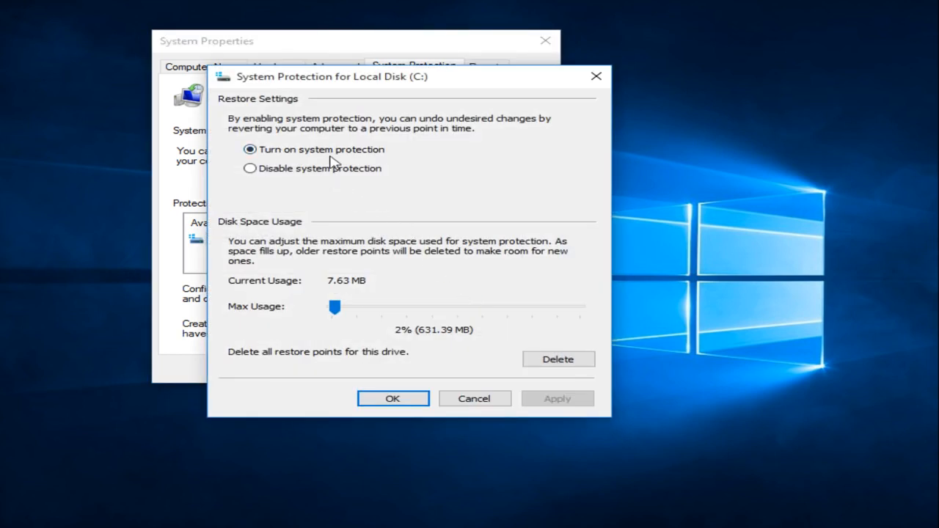
mouse_move(317, 301)
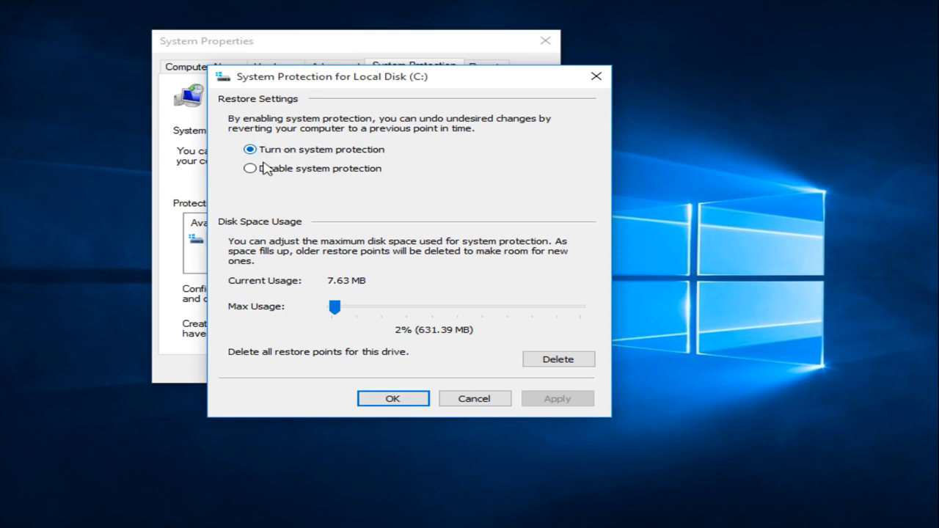
left_click(251, 168)
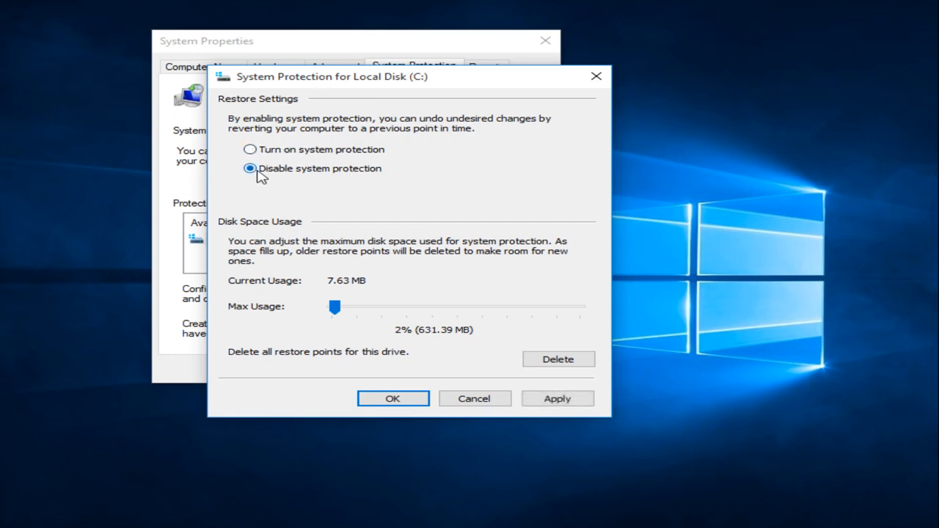
left_click(250, 149)
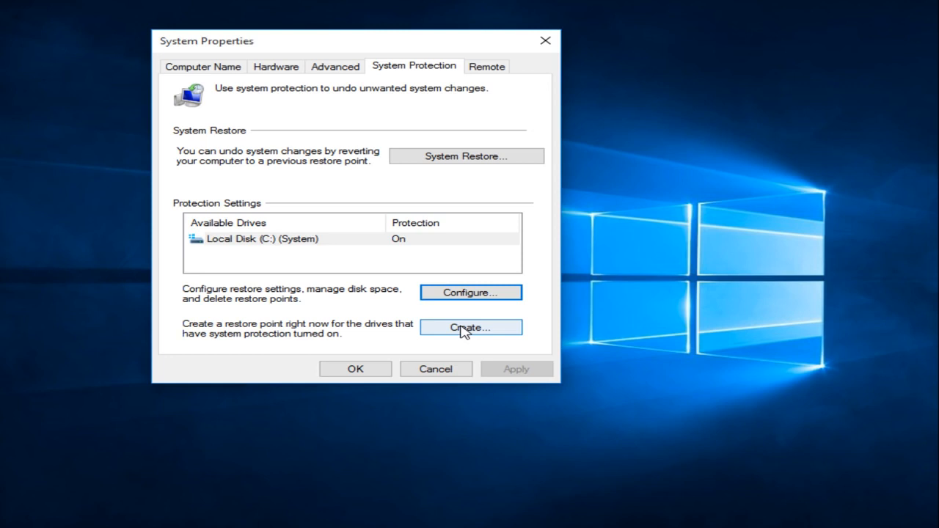
Create a restore point named 'installed fresh updates' and dismiss the success message
left_click(470, 327)
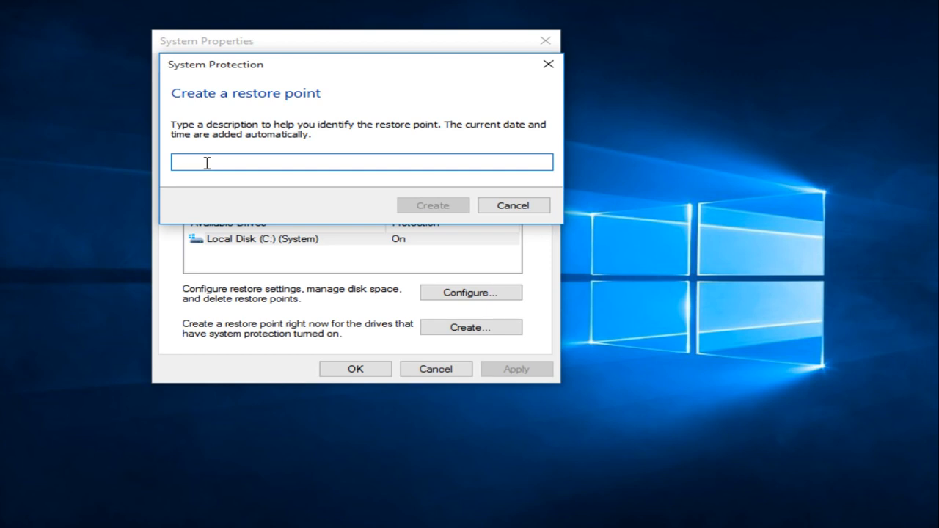
type("installed")
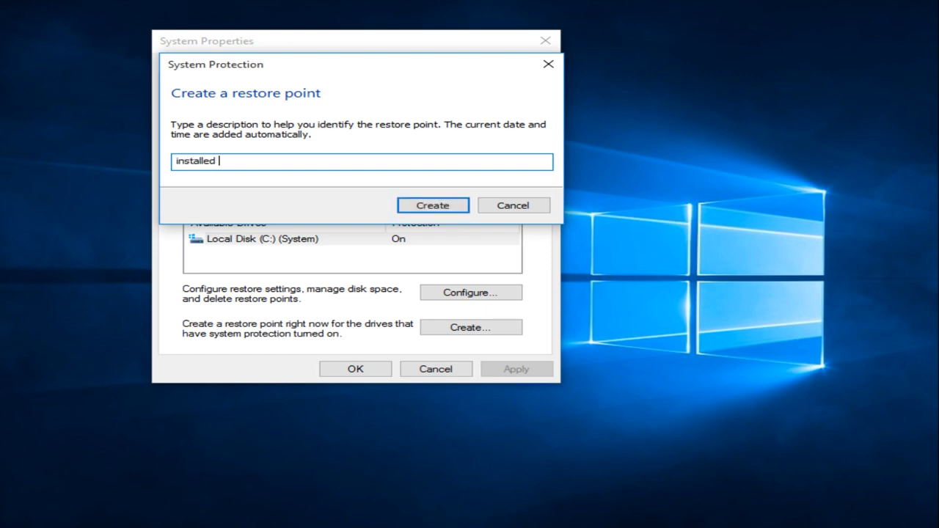
type("fresh updates")
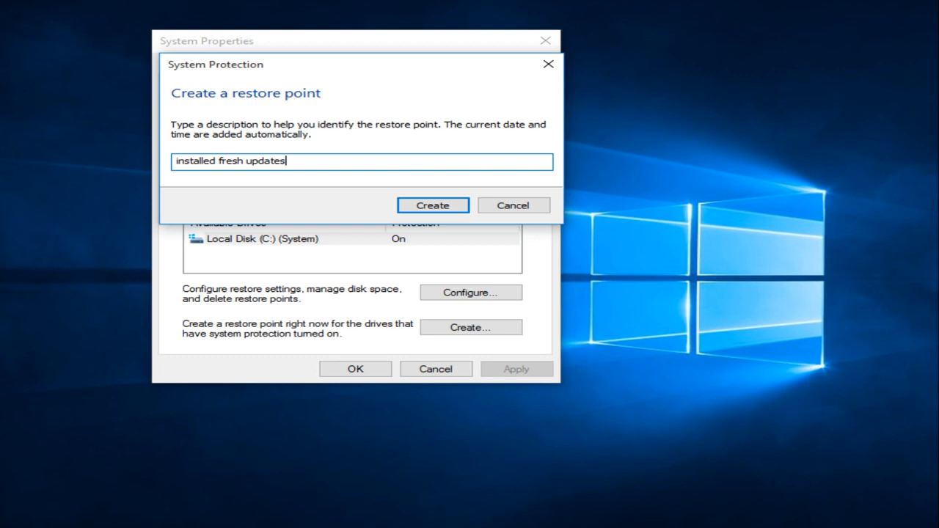
mouse_move(402, 140)
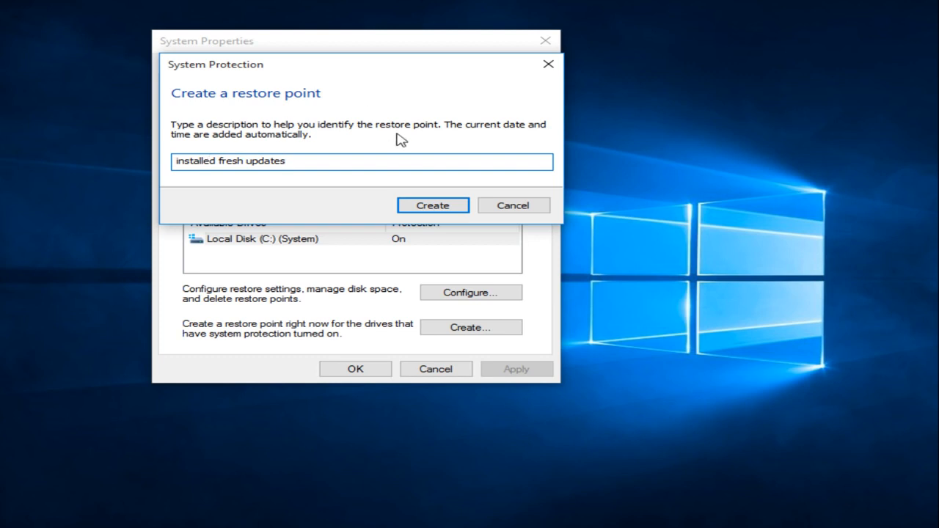
left_click(432, 204)
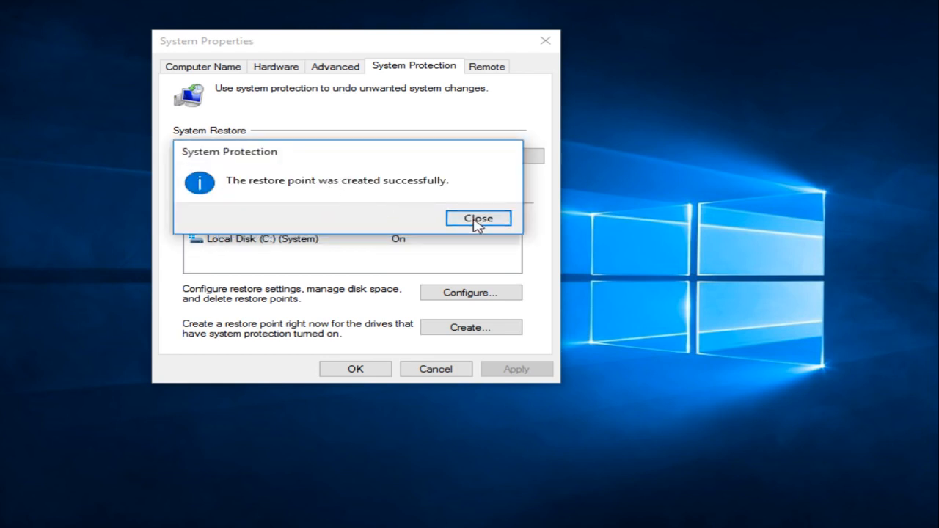
left_click(477, 218)
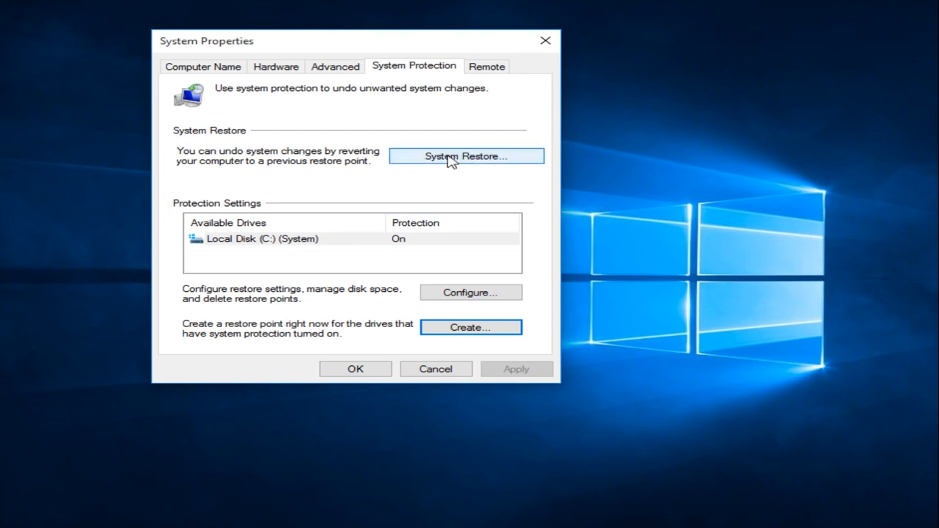
Launch the System Restore wizard and advance to the restore point list
left_click(466, 156)
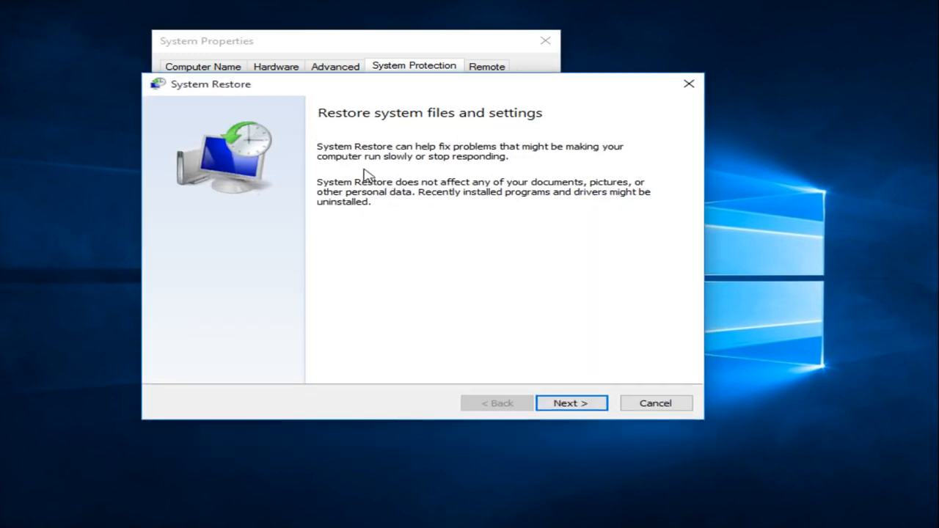
mouse_move(543, 415)
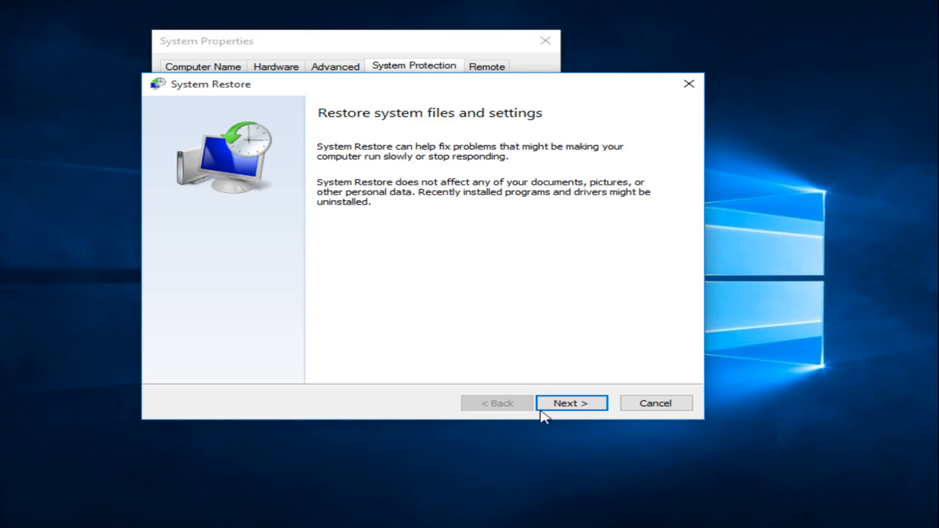
left_click(571, 403)
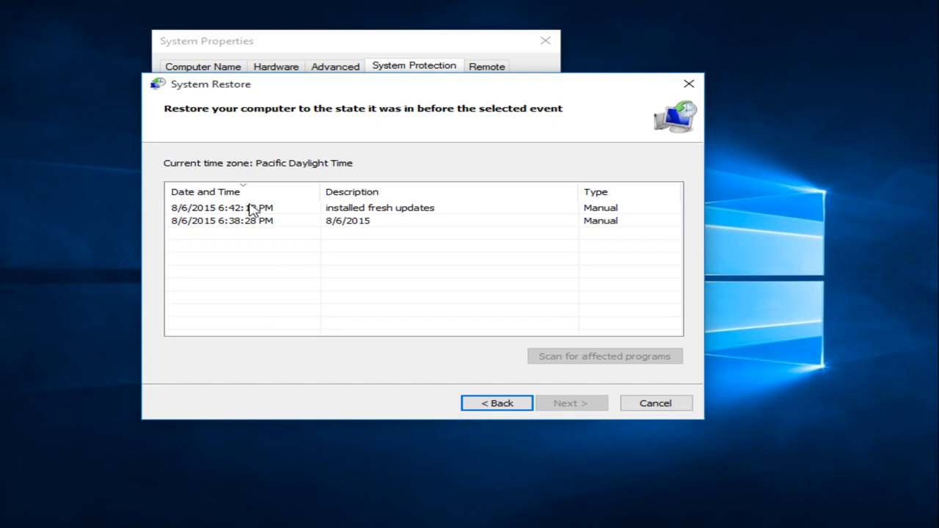
mouse_move(252, 213)
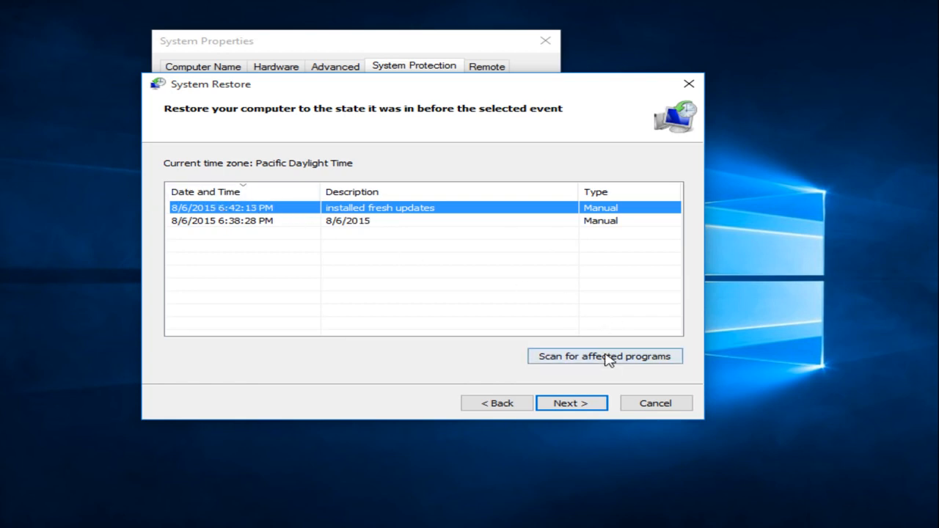
Scan 'installed fresh updates' for affected programs, finding none, and close the report
left_click(605, 356)
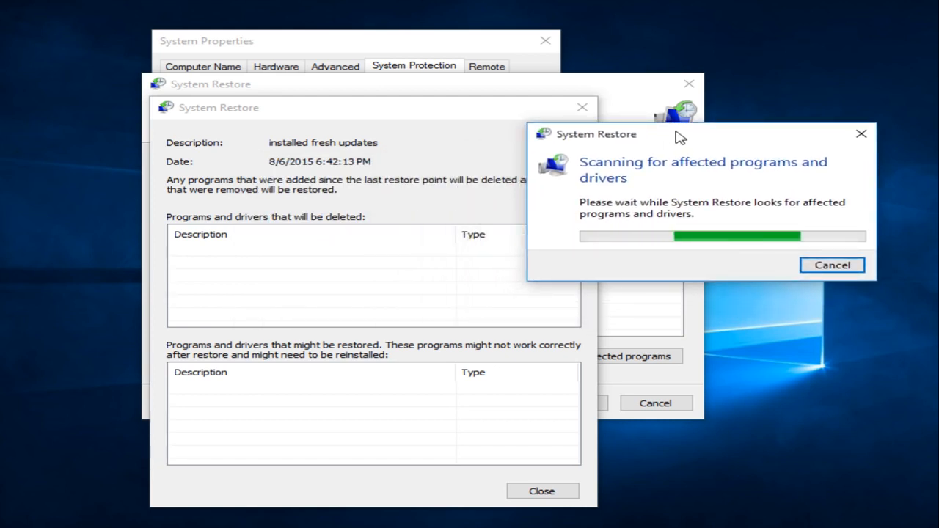
mouse_move(409, 350)
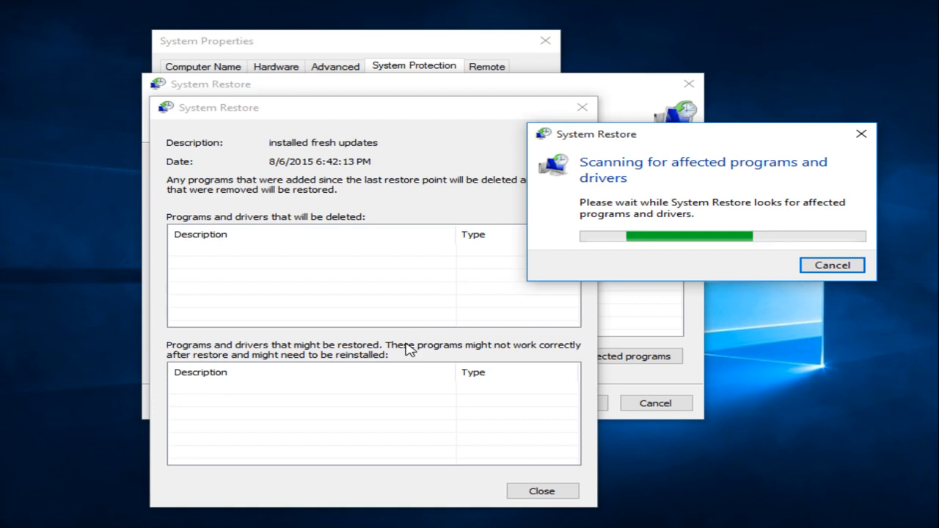
mouse_move(204, 296)
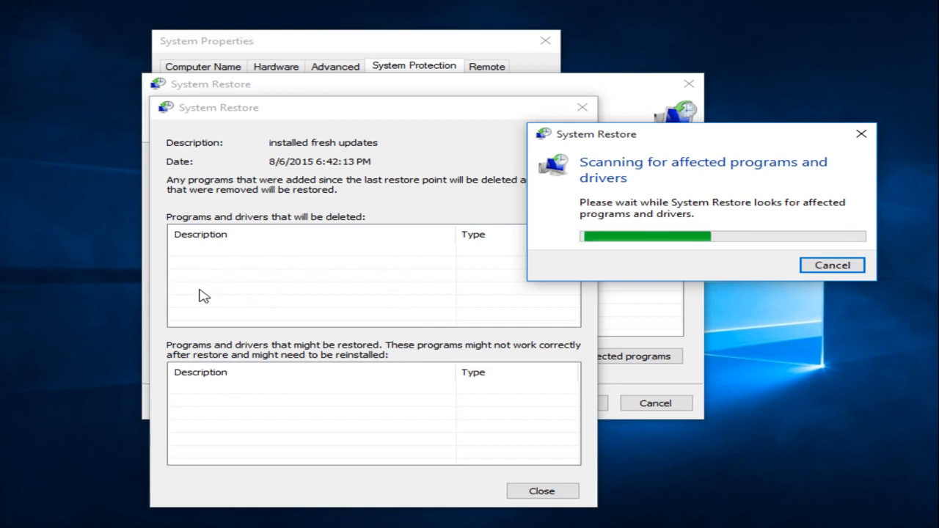
mouse_move(677, 125)
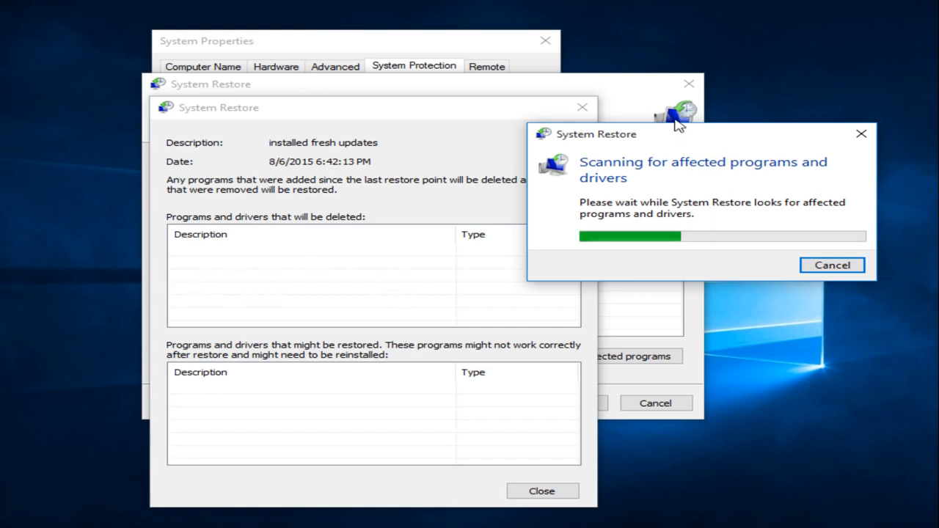
mouse_move(686, 136)
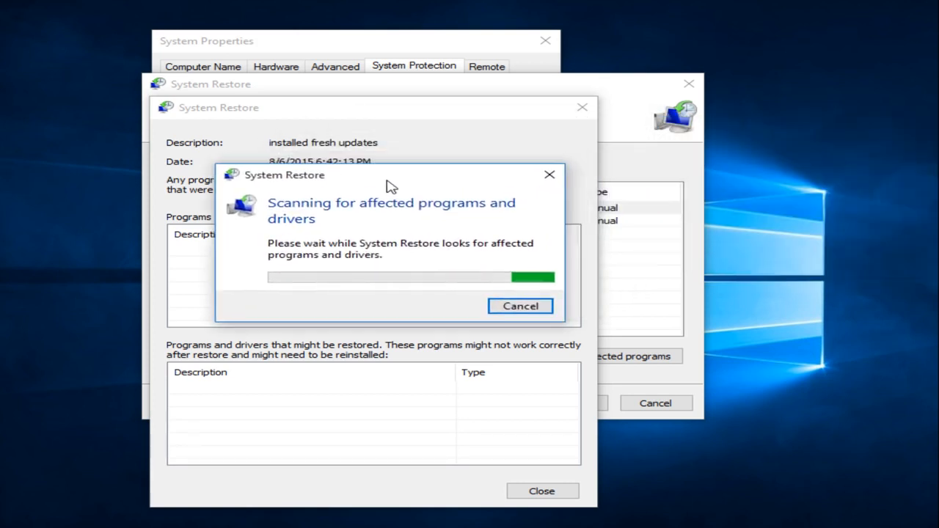
left_click_drag(389, 175, 565, 157)
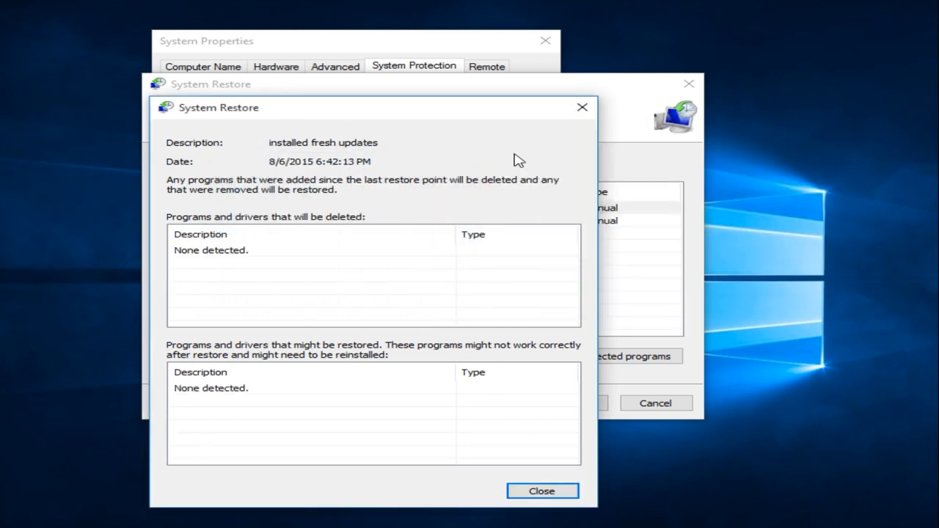
mouse_move(269, 152)
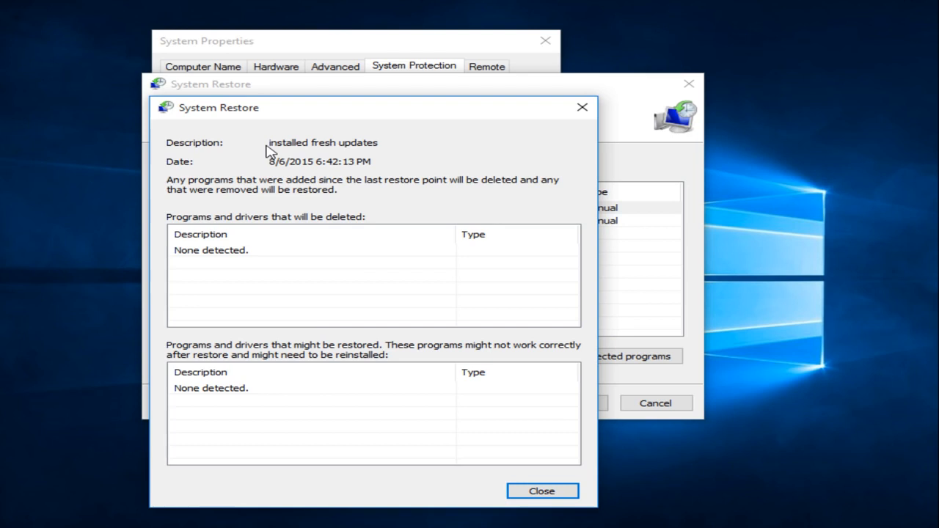
mouse_move(285, 271)
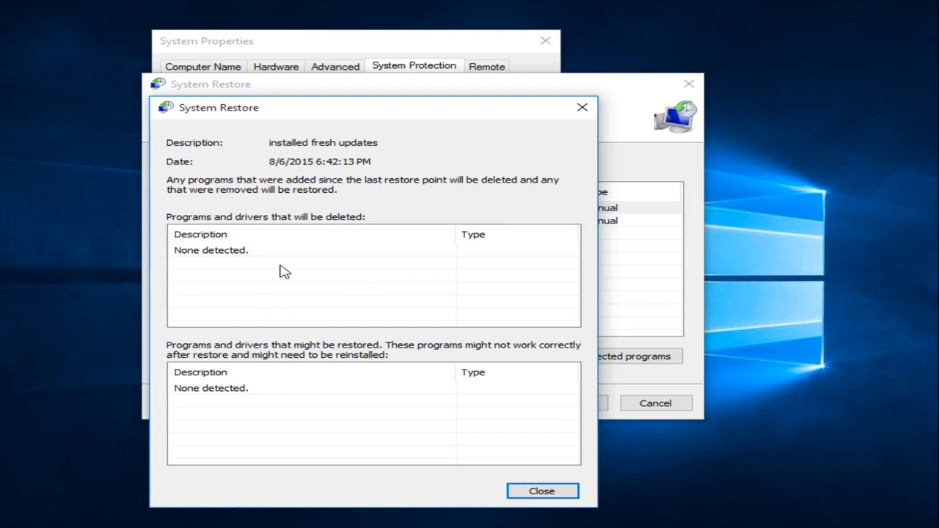
mouse_move(266, 294)
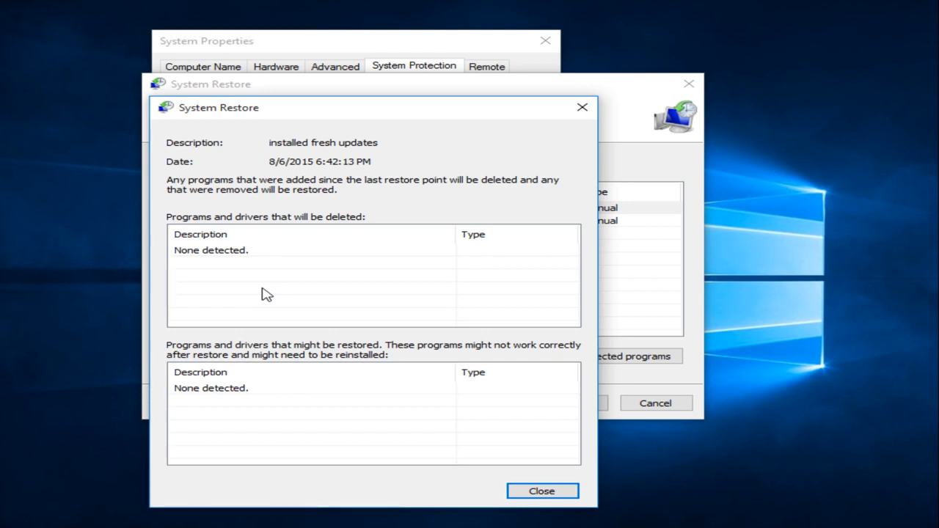
mouse_move(331, 406)
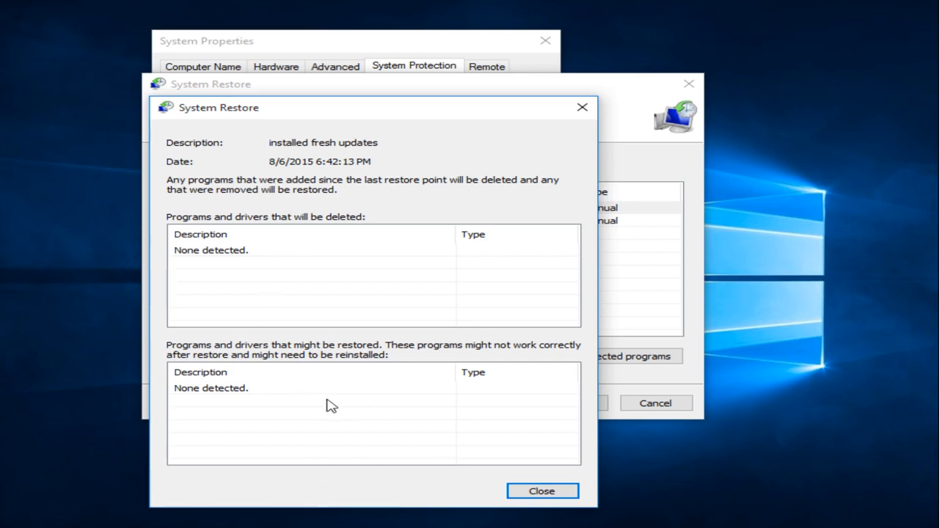
mouse_move(327, 409)
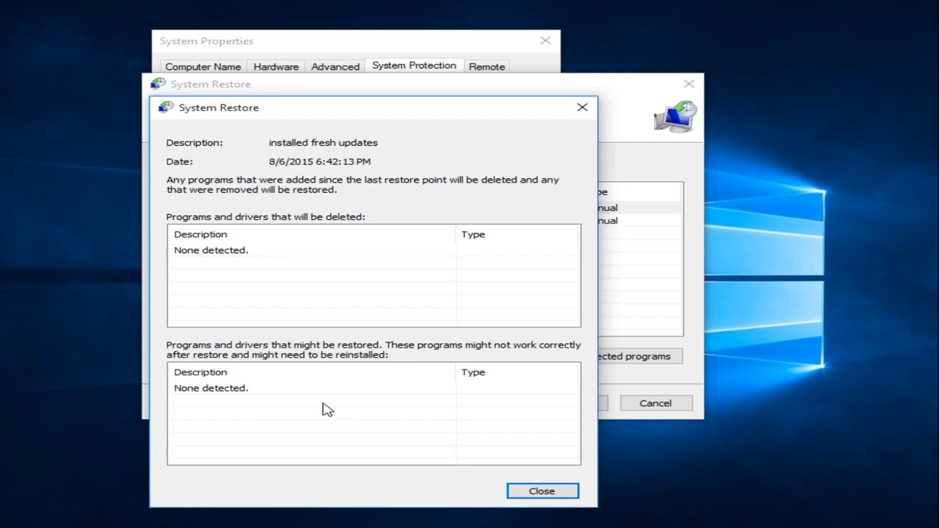
mouse_move(339, 435)
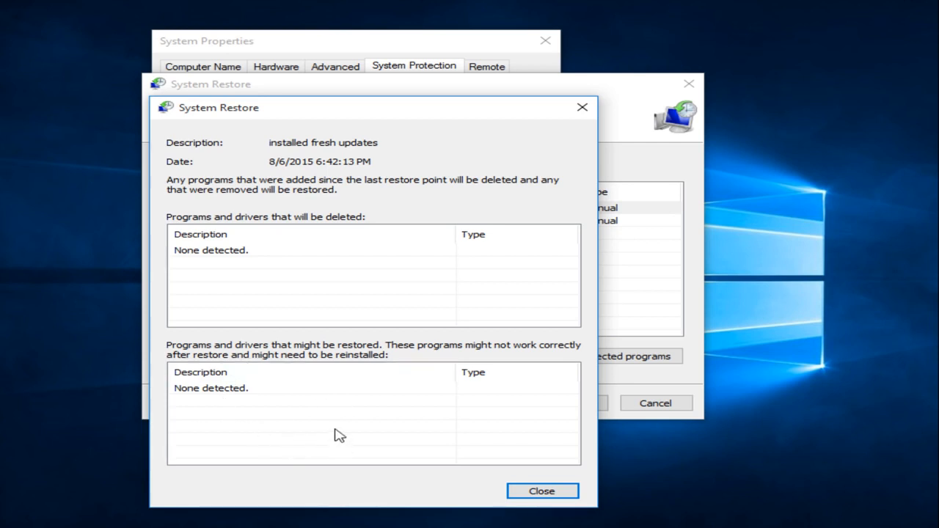
mouse_move(477, 444)
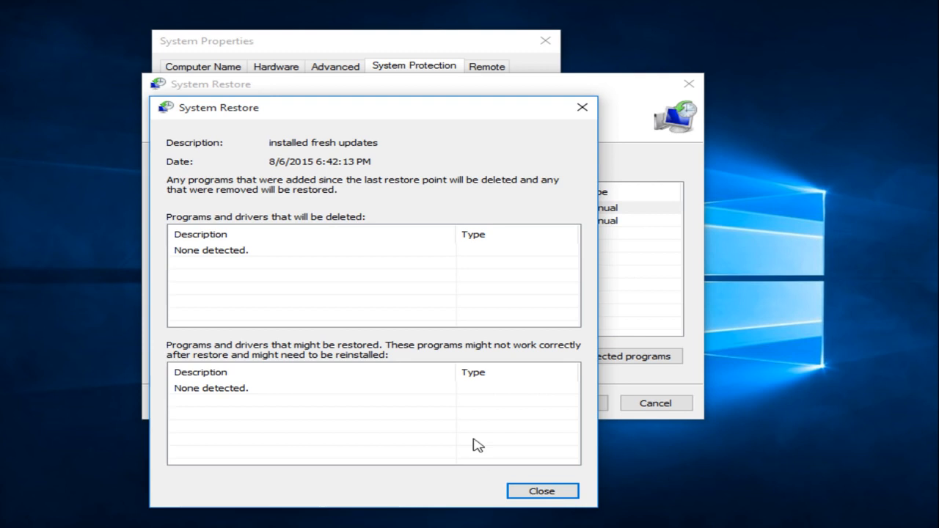
left_click(542, 491)
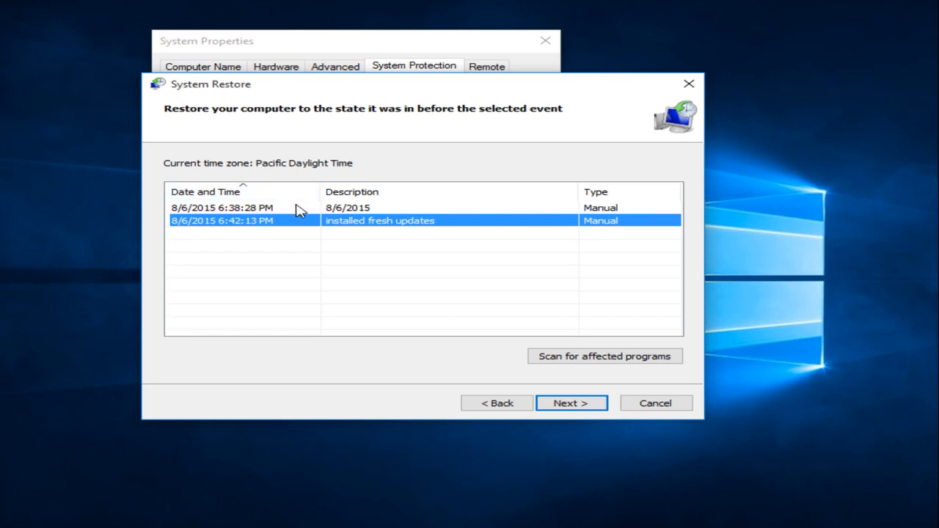
Confirm restoring Local Disk (C:) to 'installed fresh updates' and accept the warning
left_click(572, 403)
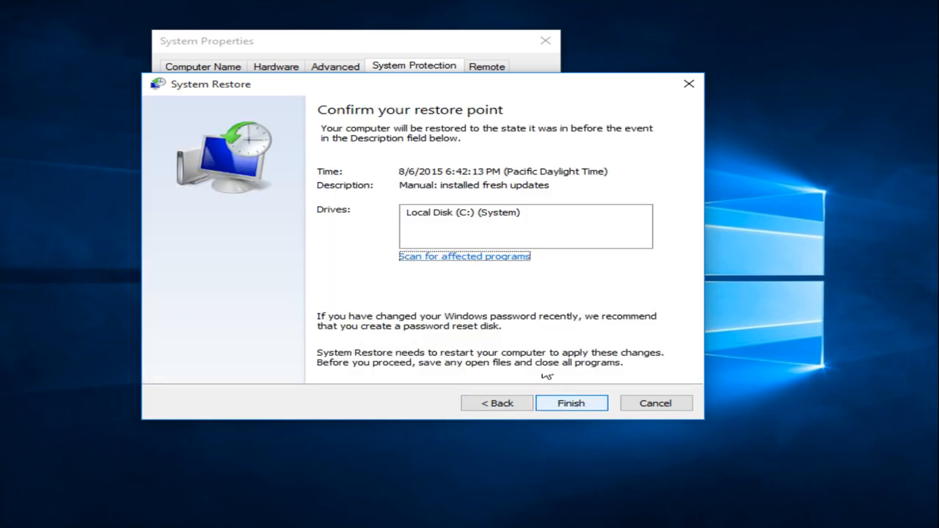
left_click(463, 212)
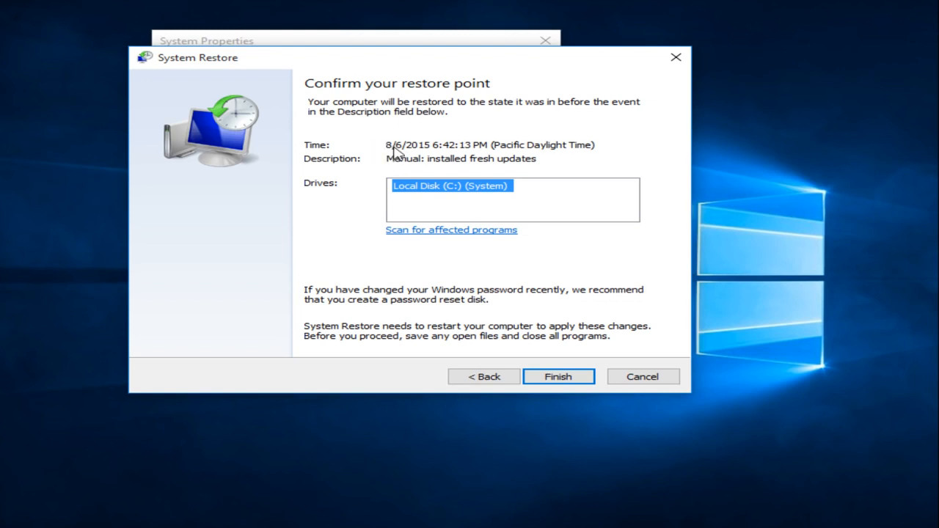
mouse_move(400, 154)
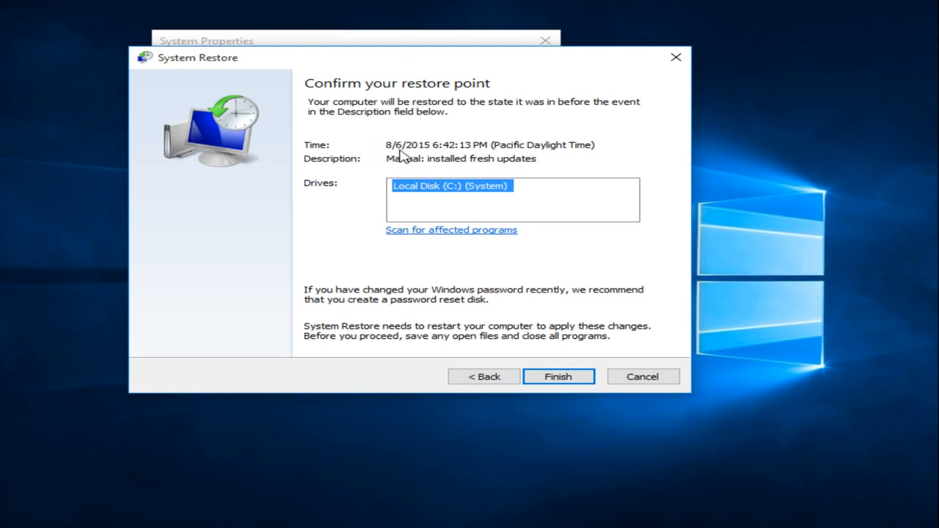
mouse_move(389, 178)
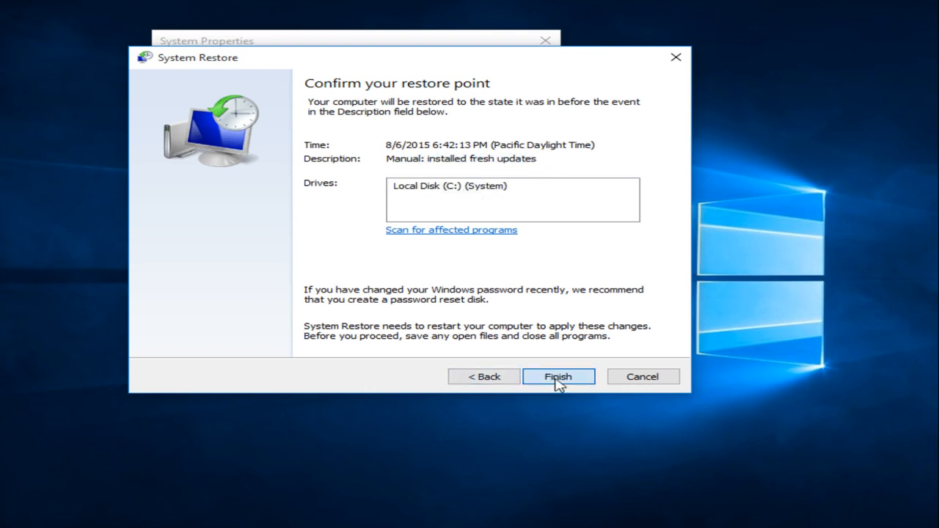
left_click(558, 377)
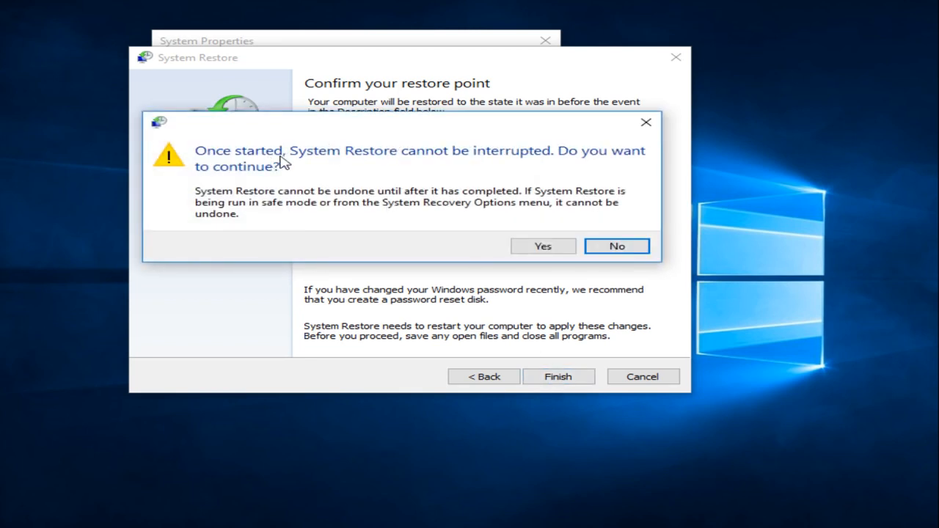
mouse_move(501, 170)
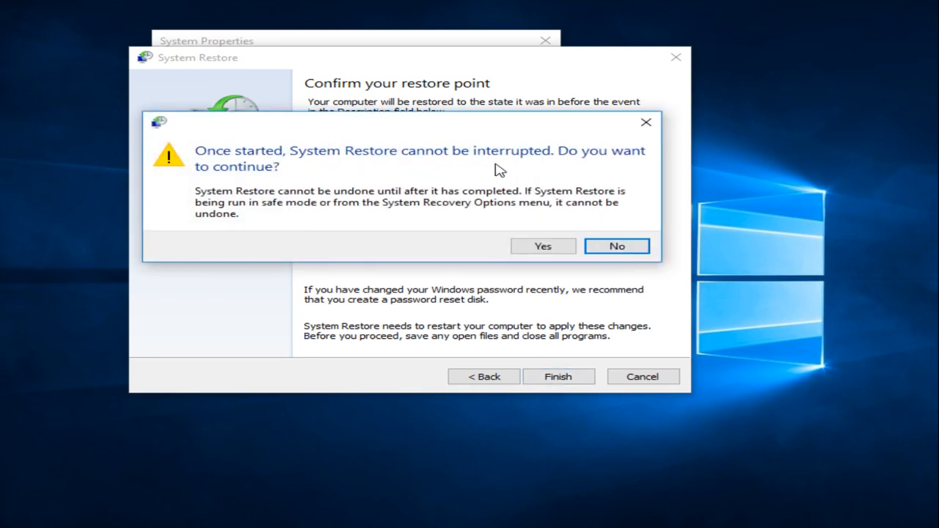
left_click(543, 246)
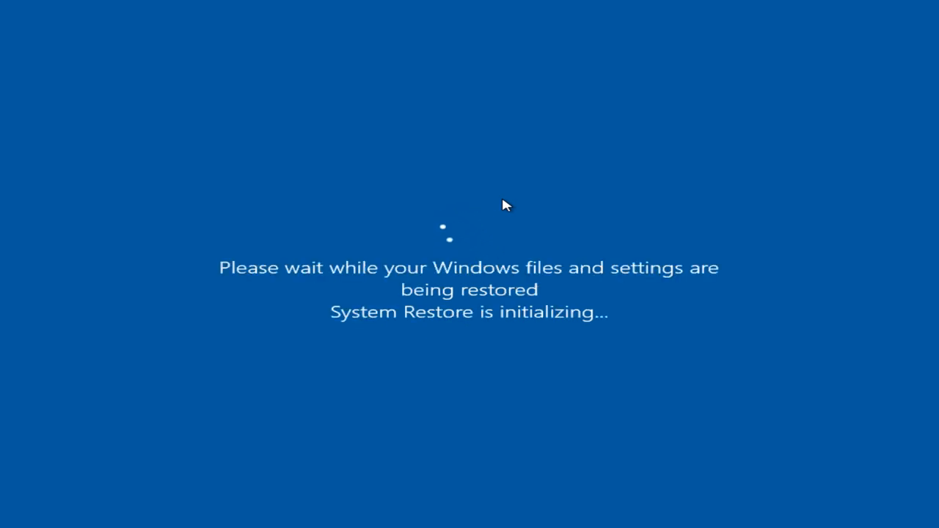
mouse_move(460, 189)
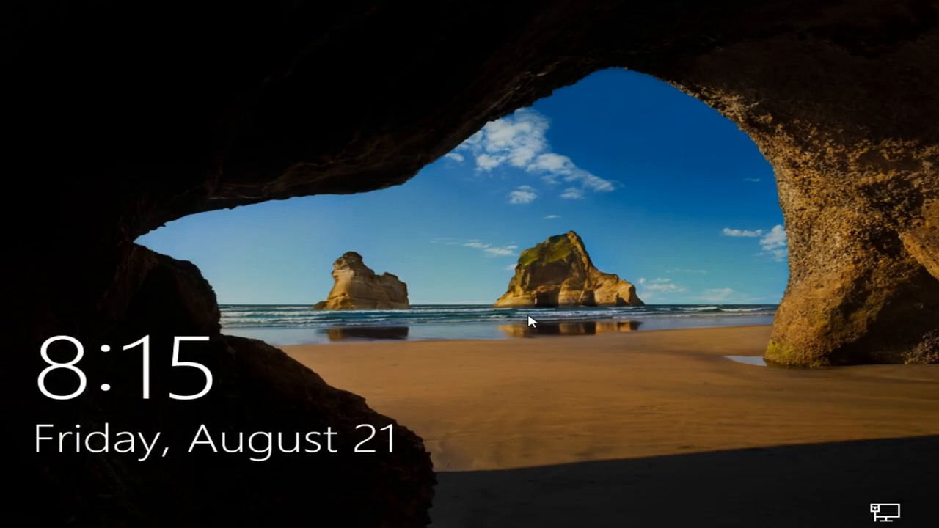
mouse_move(649, 461)
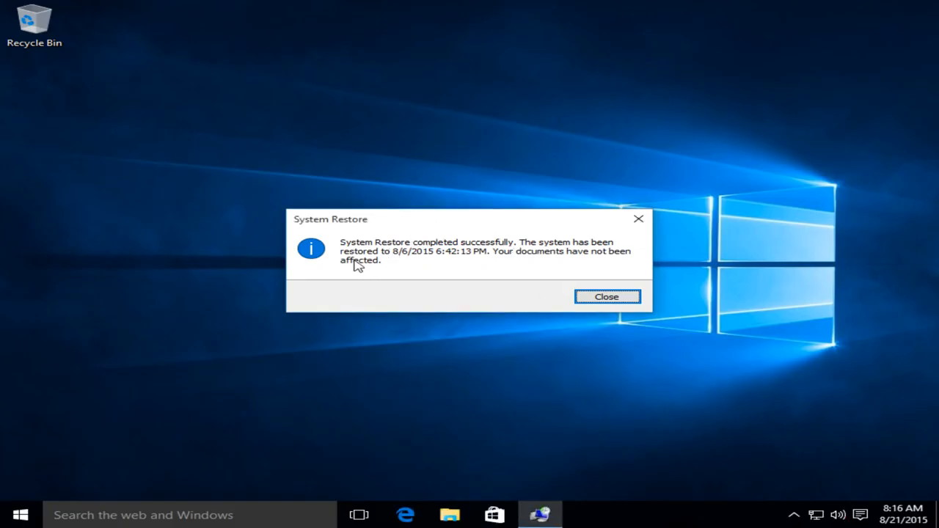
mouse_move(593, 253)
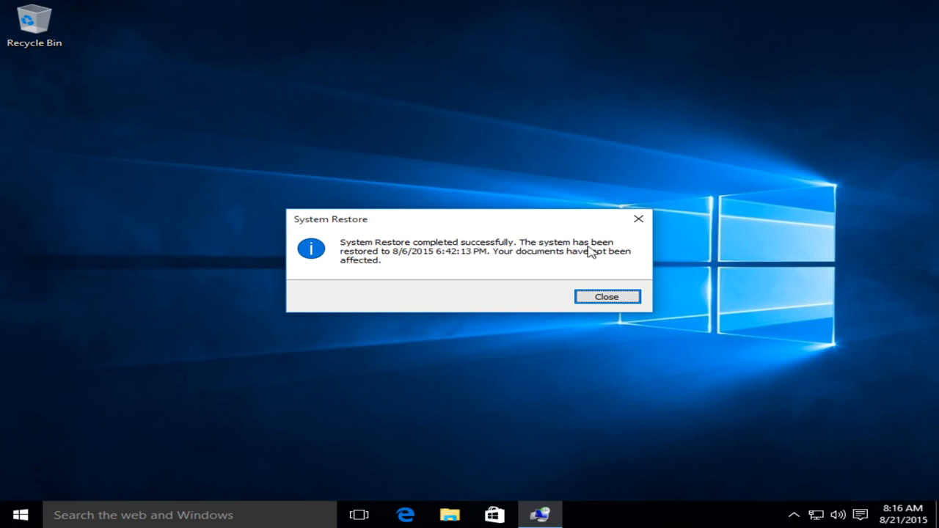
mouse_move(444, 261)
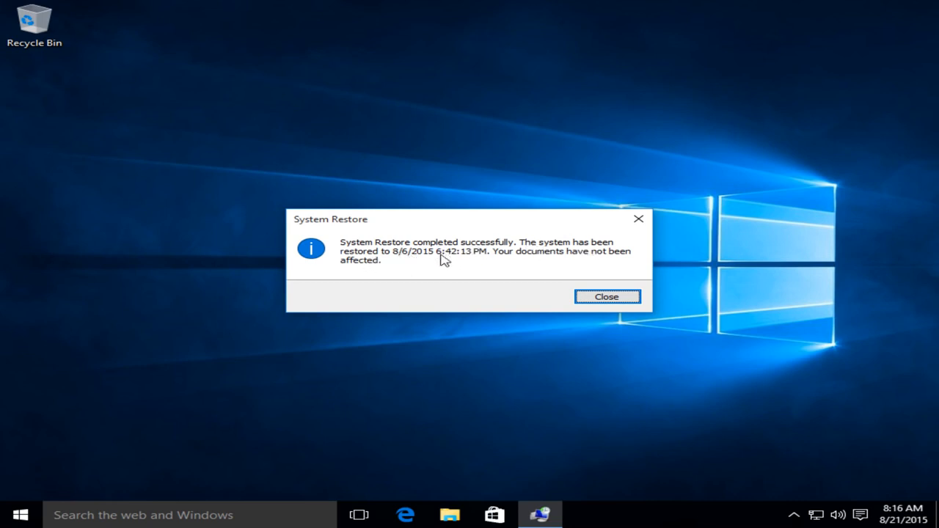
mouse_move(471, 258)
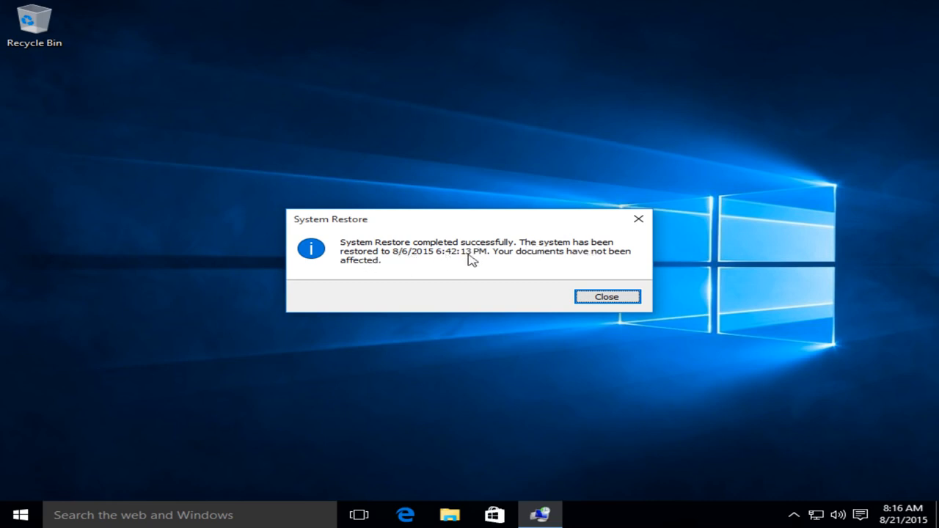
mouse_move(502, 256)
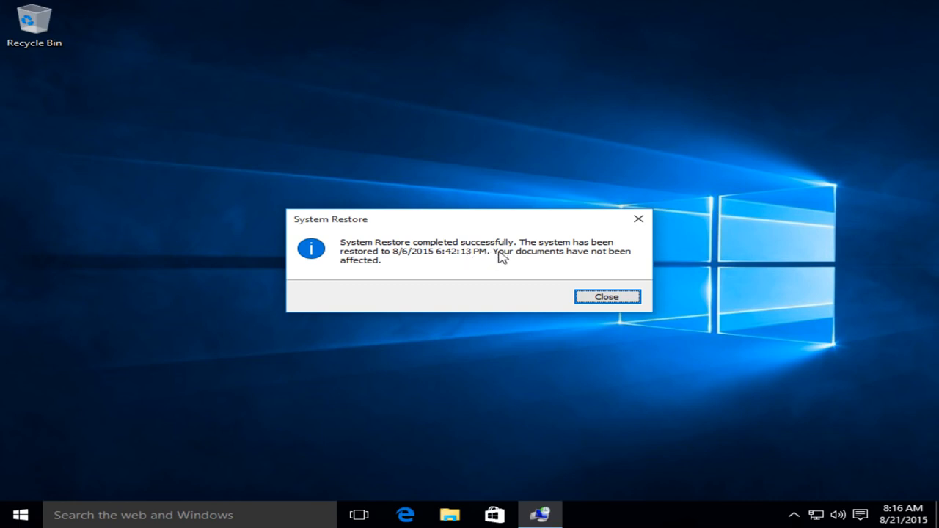
mouse_move(383, 271)
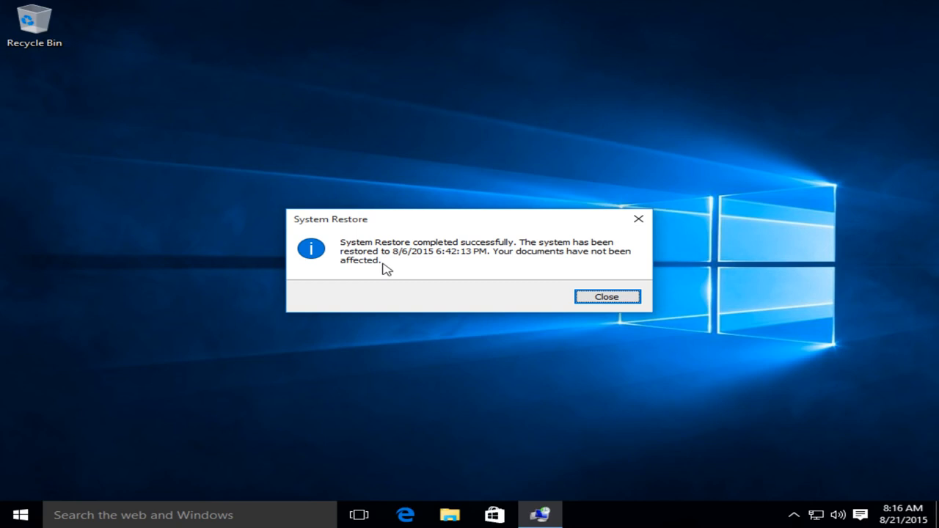
mouse_move(387, 228)
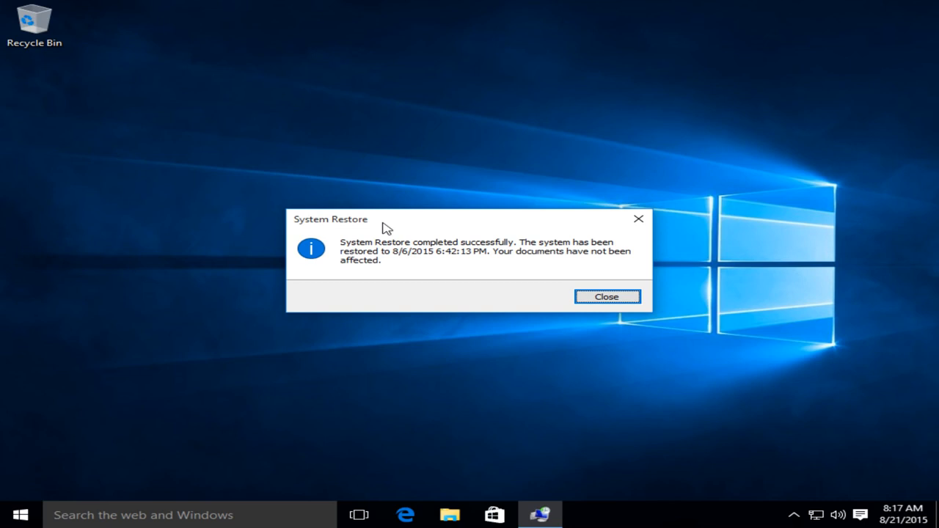
mouse_move(401, 222)
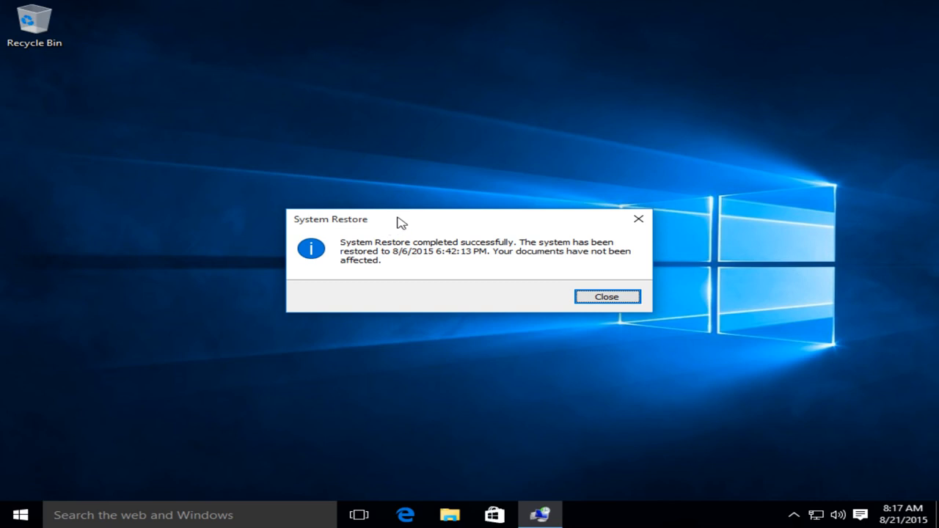